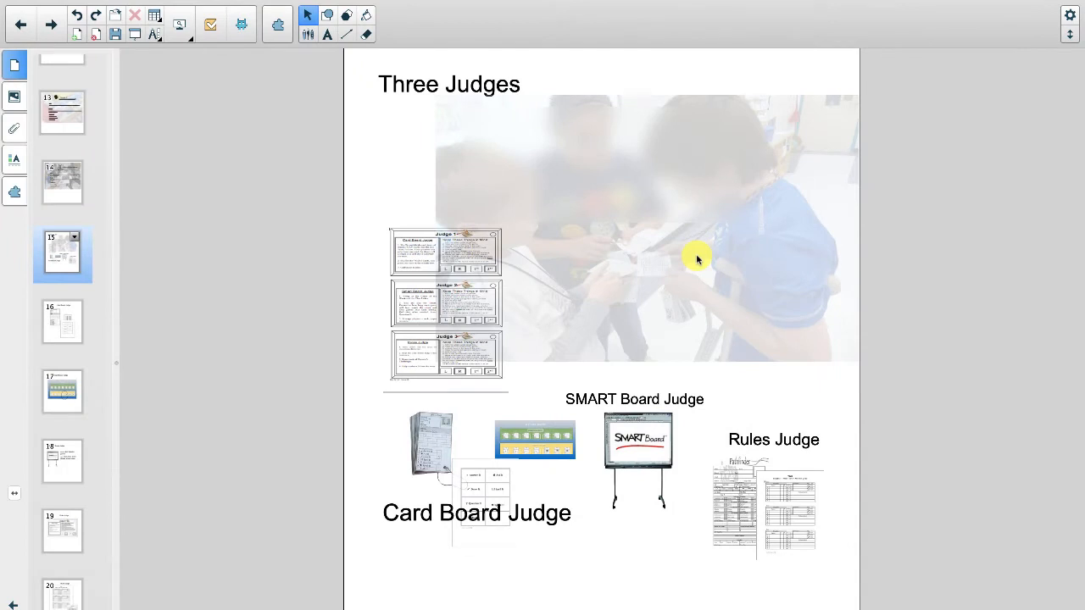
mouse_move(431, 110)
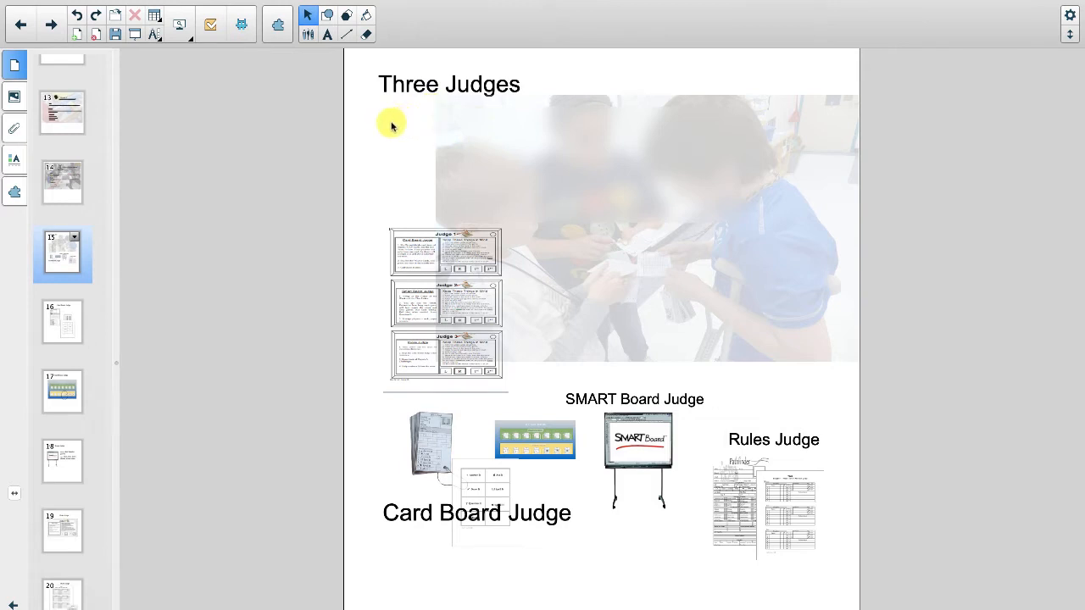
mouse_move(326, 543)
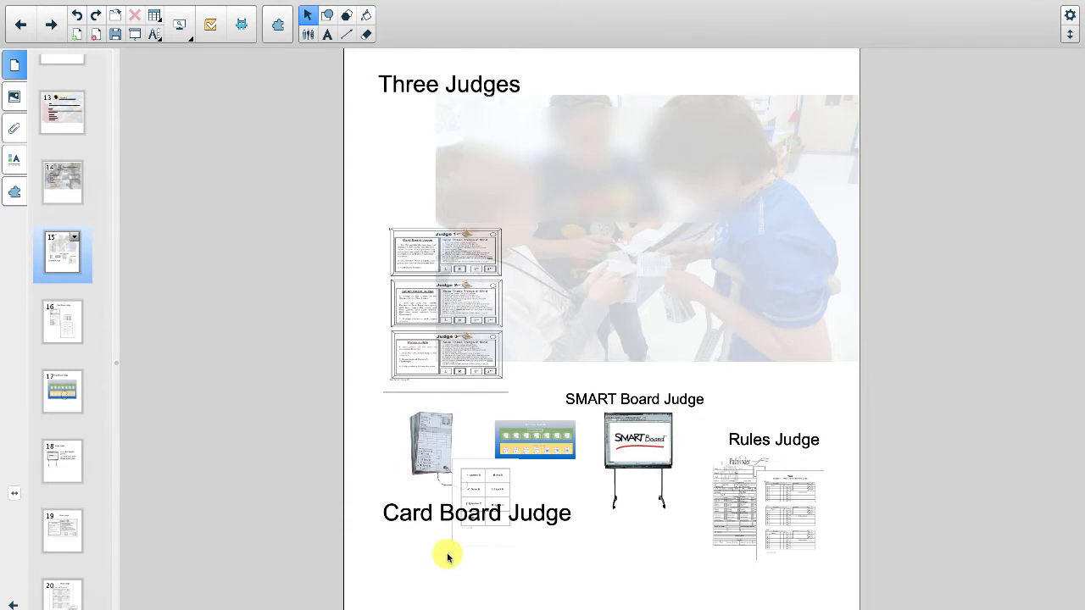
mouse_move(489, 530)
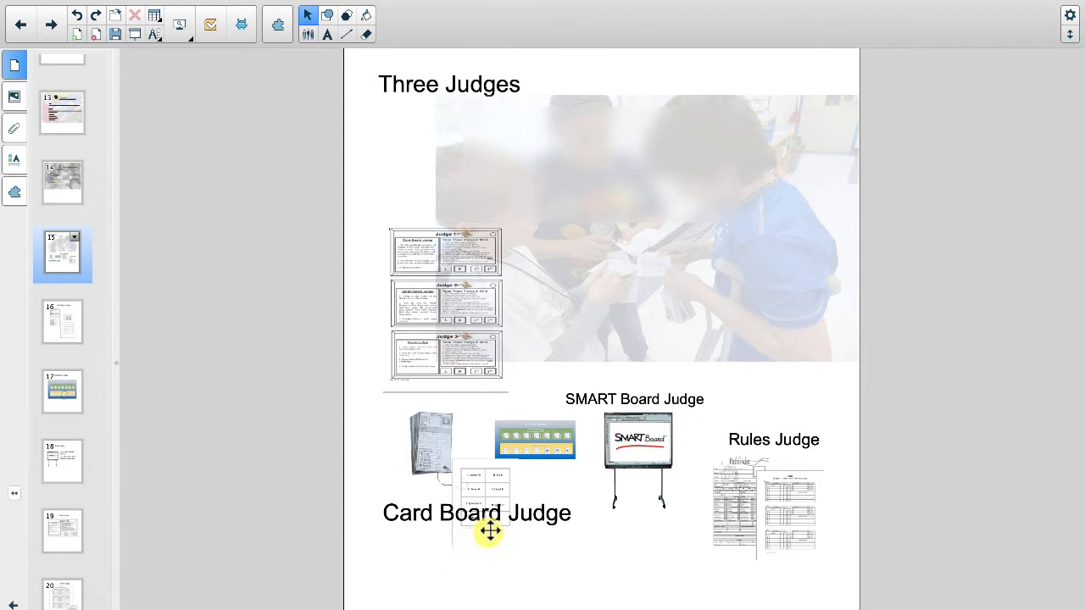
mouse_move(638, 488)
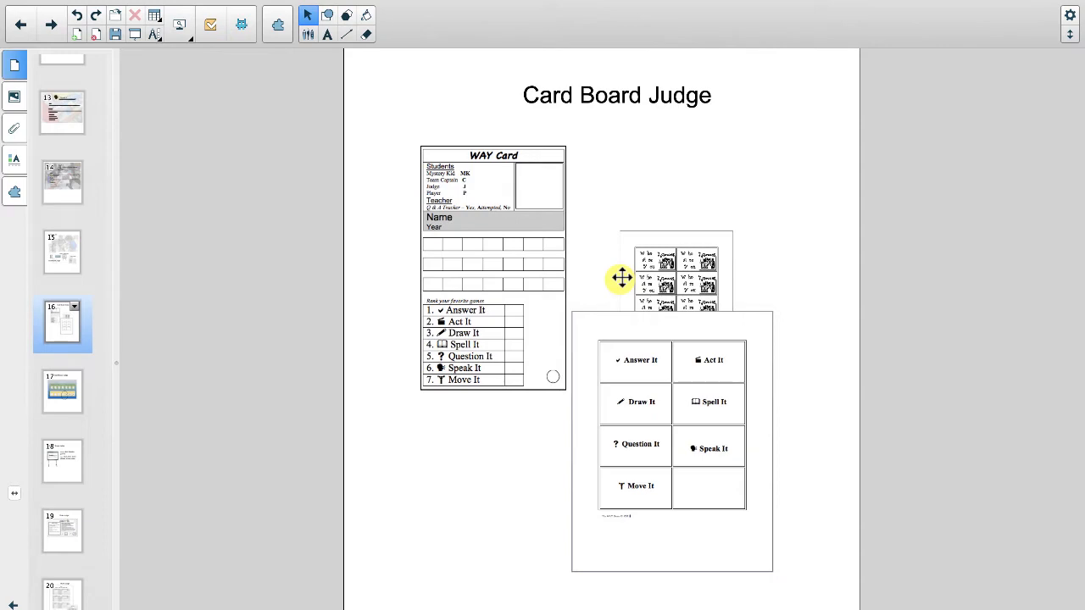
Show the Card Board Judge page with the WAY Card and action card grids
click(61, 389)
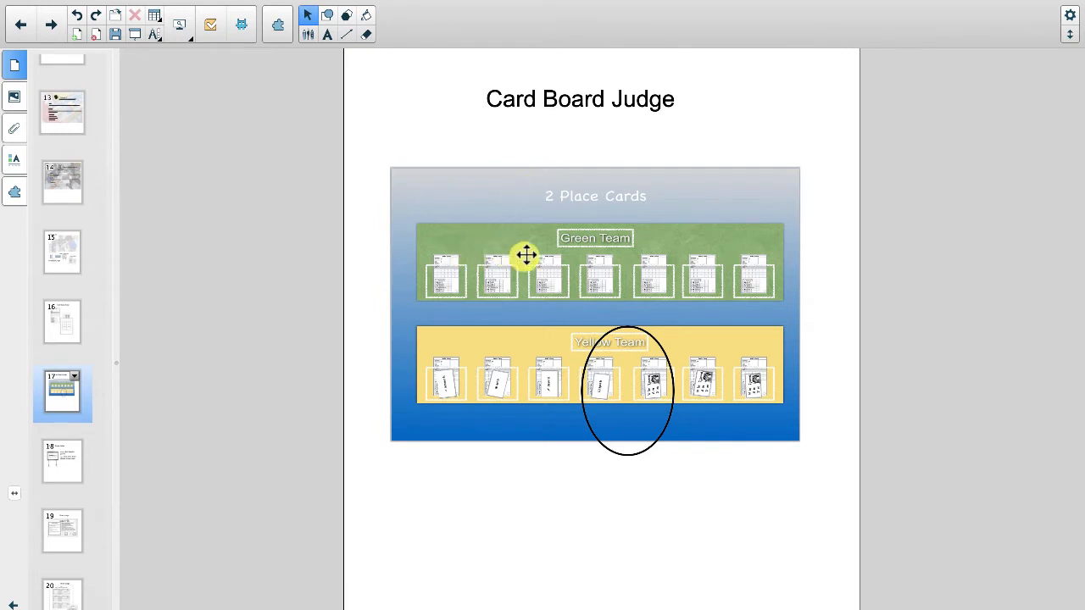
mouse_move(636, 257)
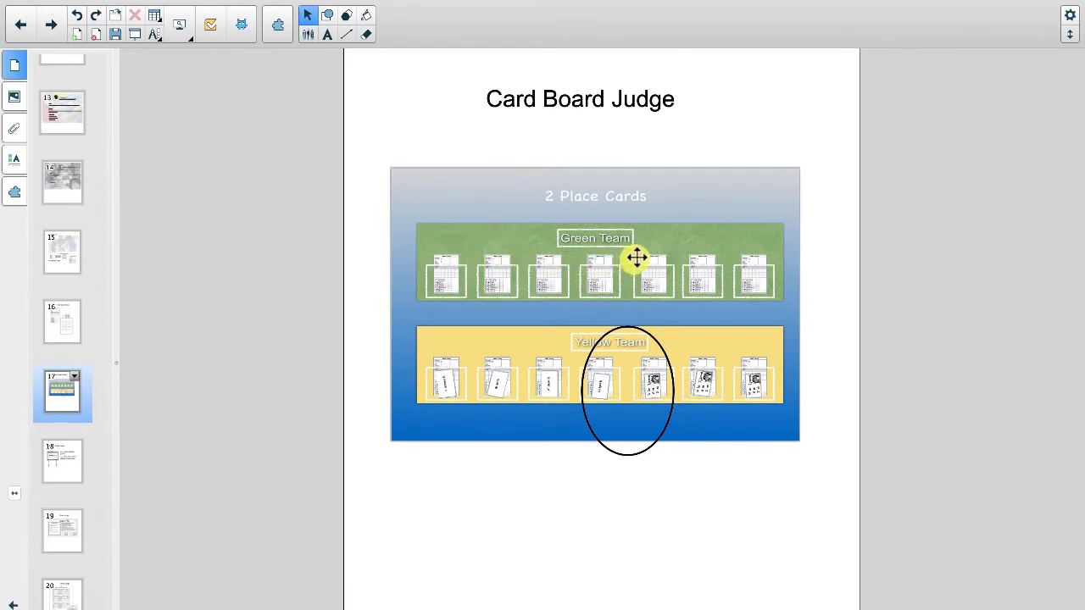
mouse_move(601, 403)
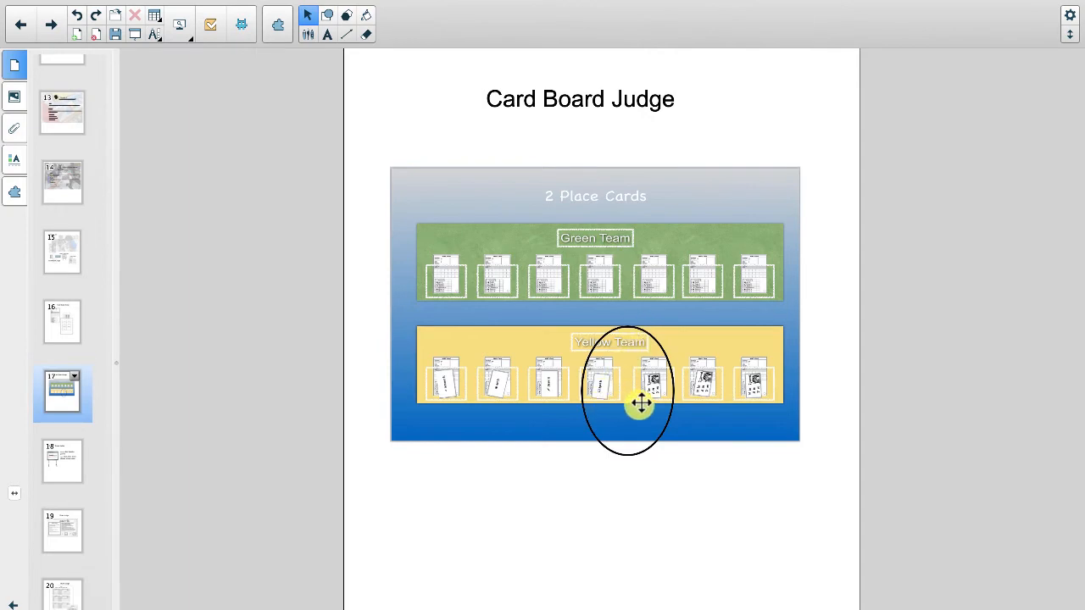
Show the page with the Green Team and Yellow Team place cards
click(61, 461)
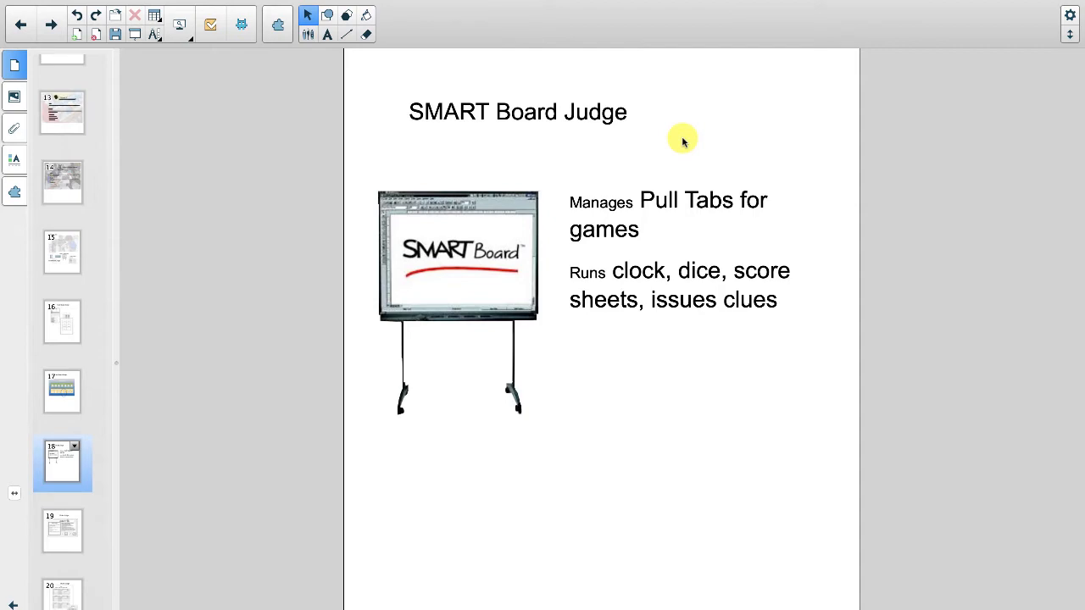
mouse_move(151, 517)
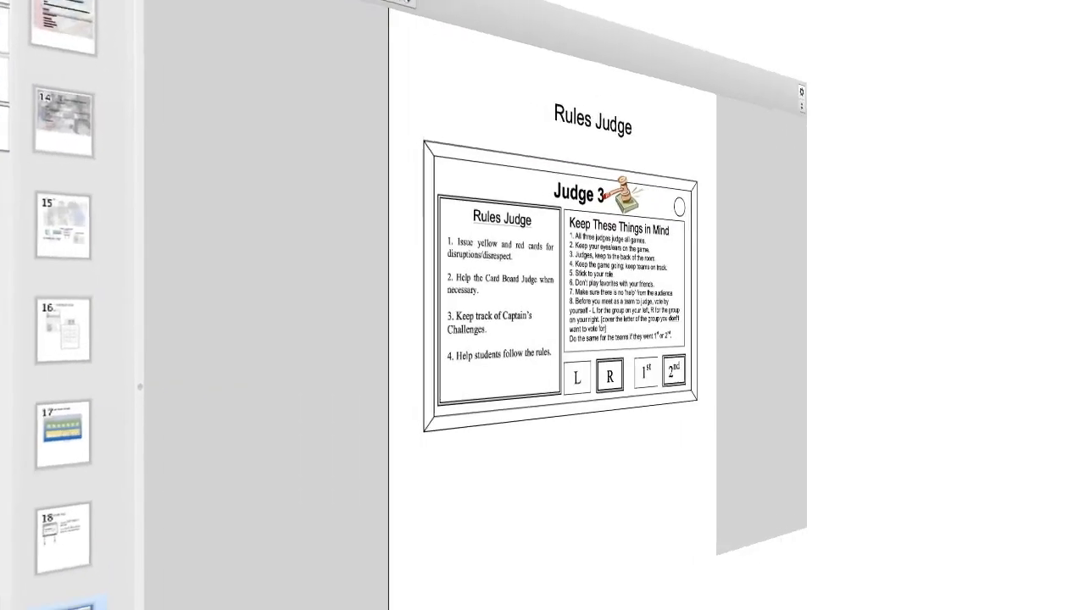
Show the Rules Judge page with the Judge 3 card and its duties
click(61, 532)
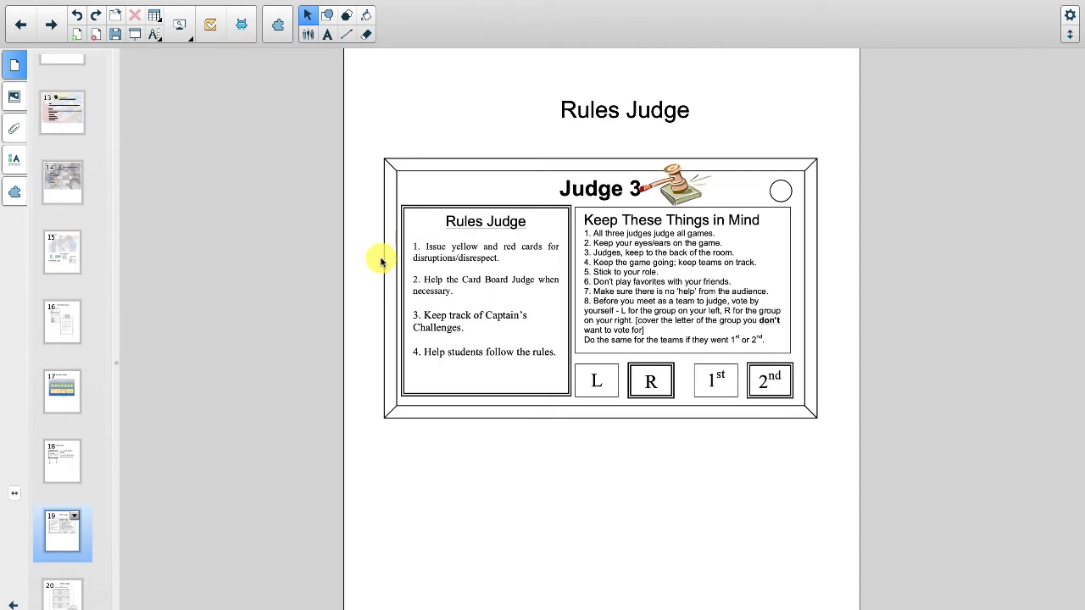
mouse_move(389, 280)
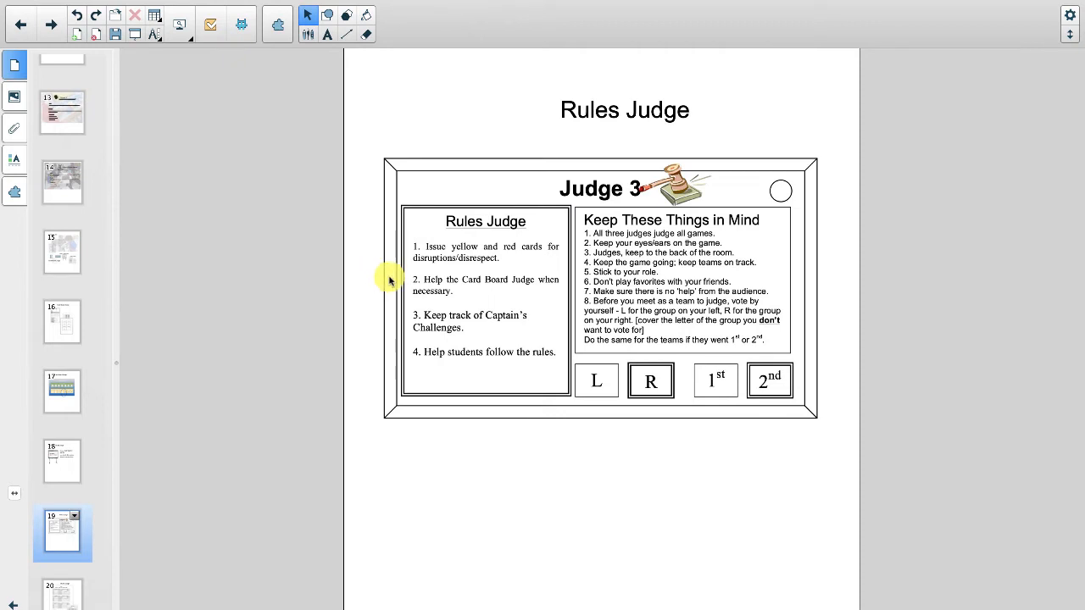
mouse_move(390, 317)
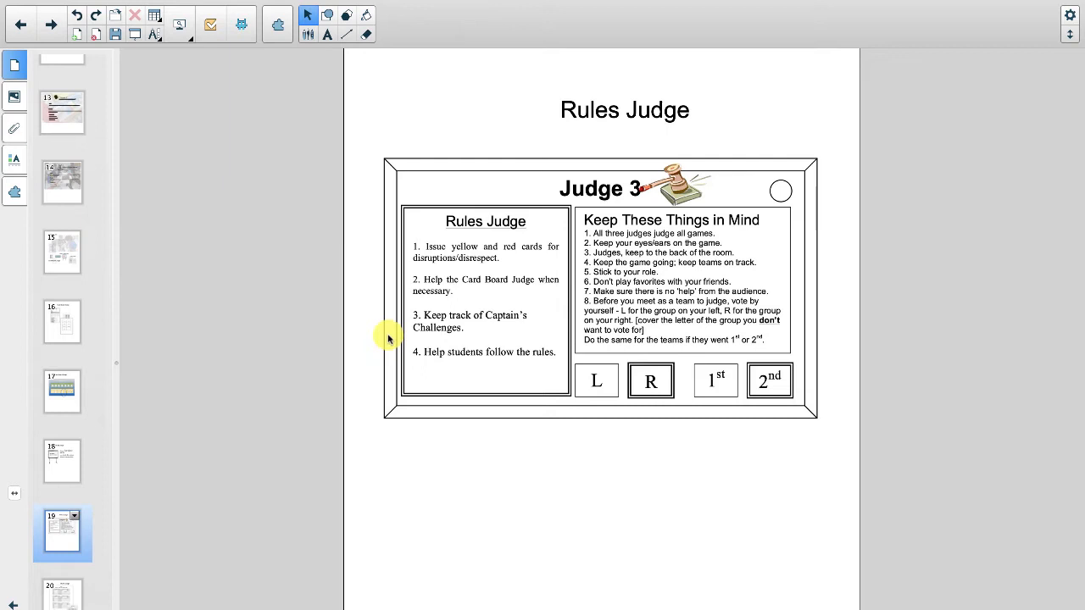
mouse_move(390, 351)
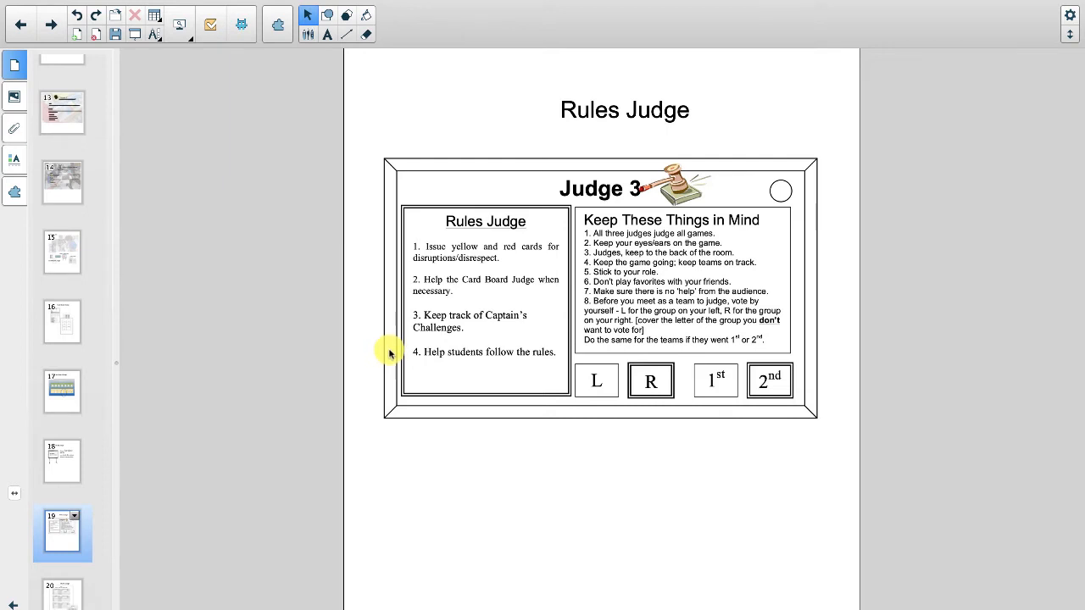
mouse_move(561, 234)
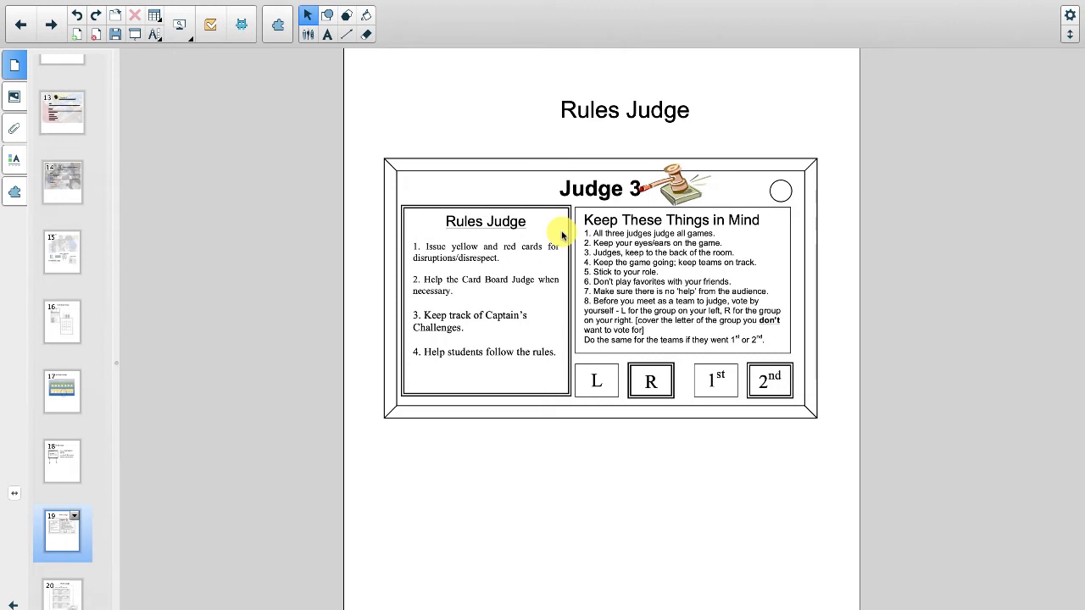
mouse_move(559, 425)
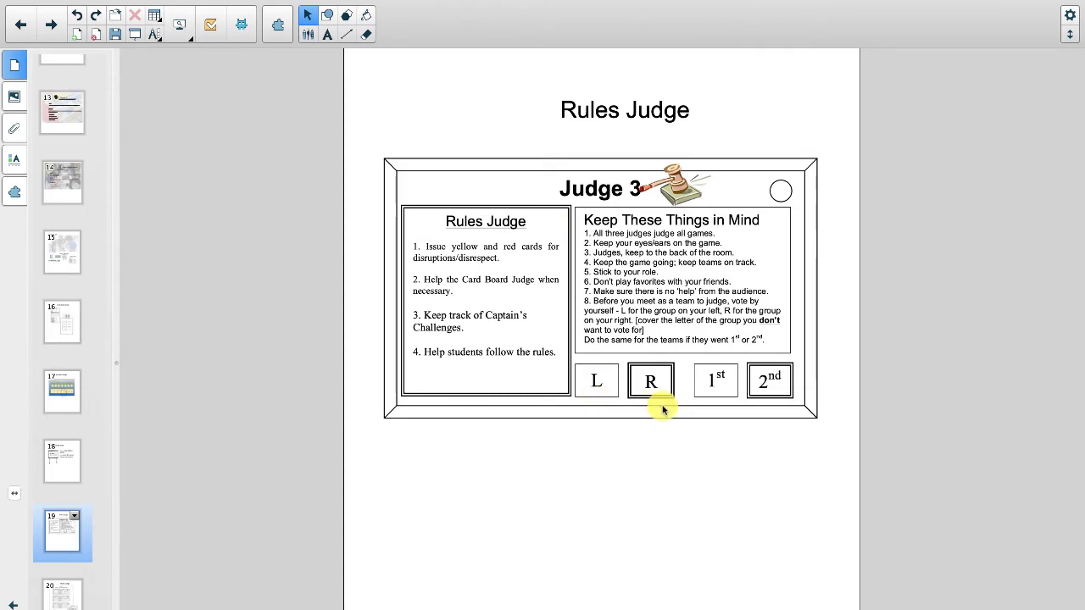
mouse_move(739, 407)
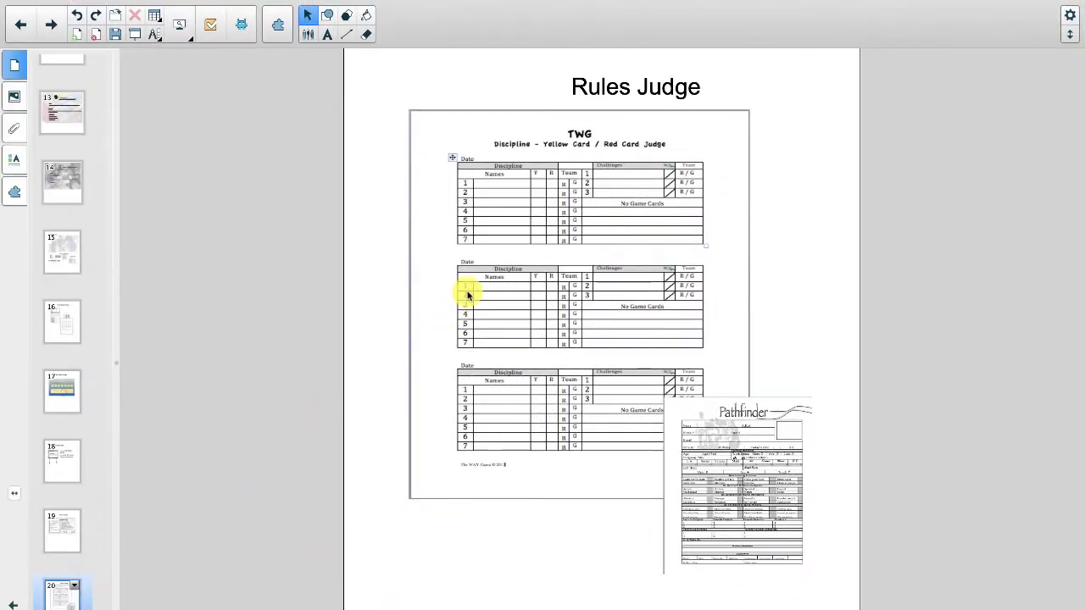
mouse_move(437, 190)
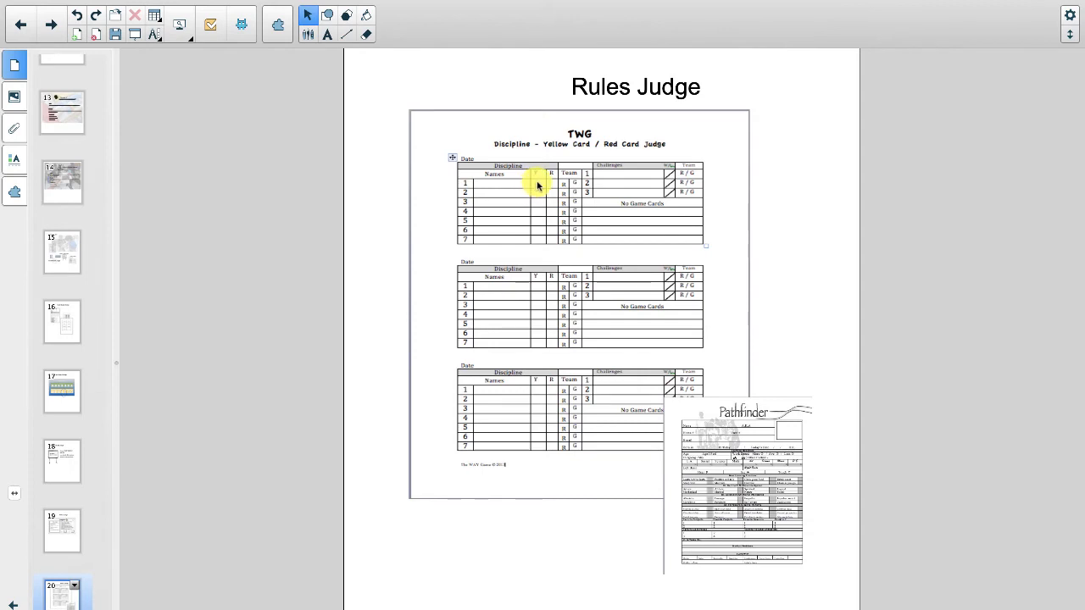
mouse_move(512, 190)
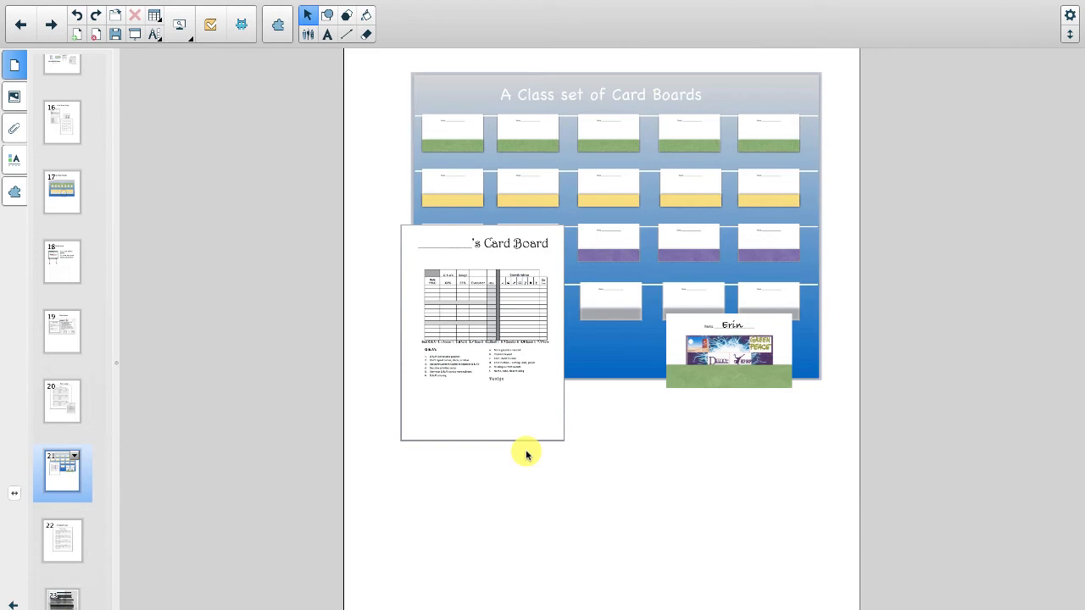
mouse_move(671, 302)
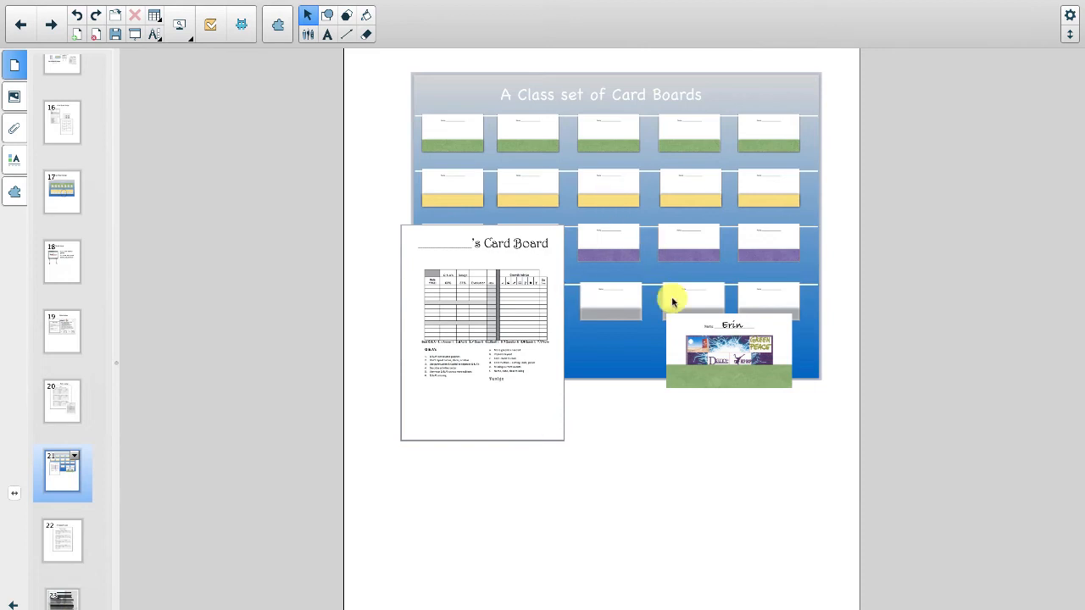
mouse_move(732, 350)
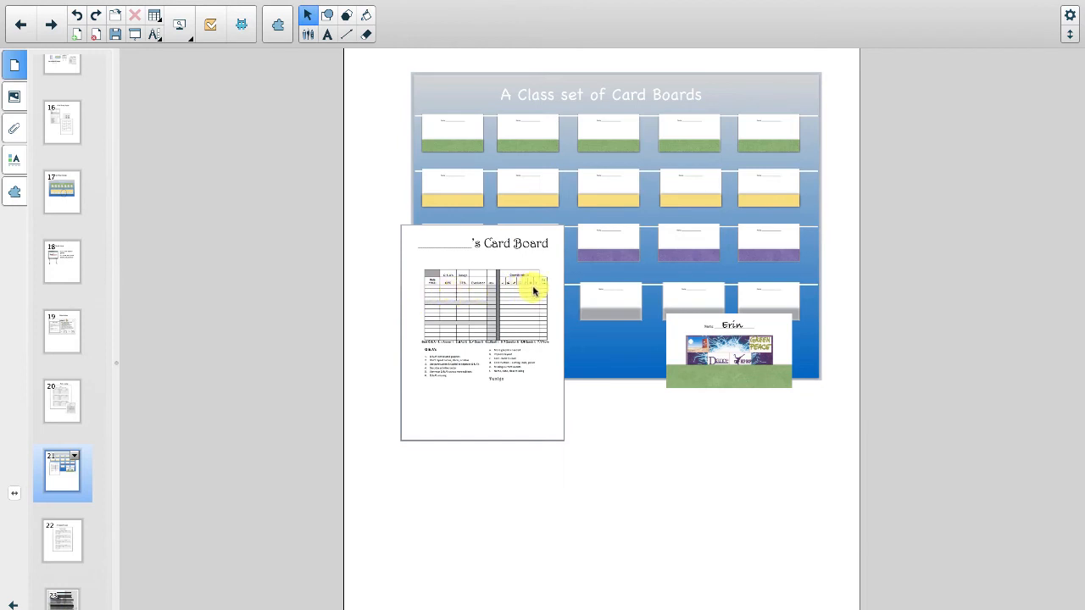
mouse_move(490, 371)
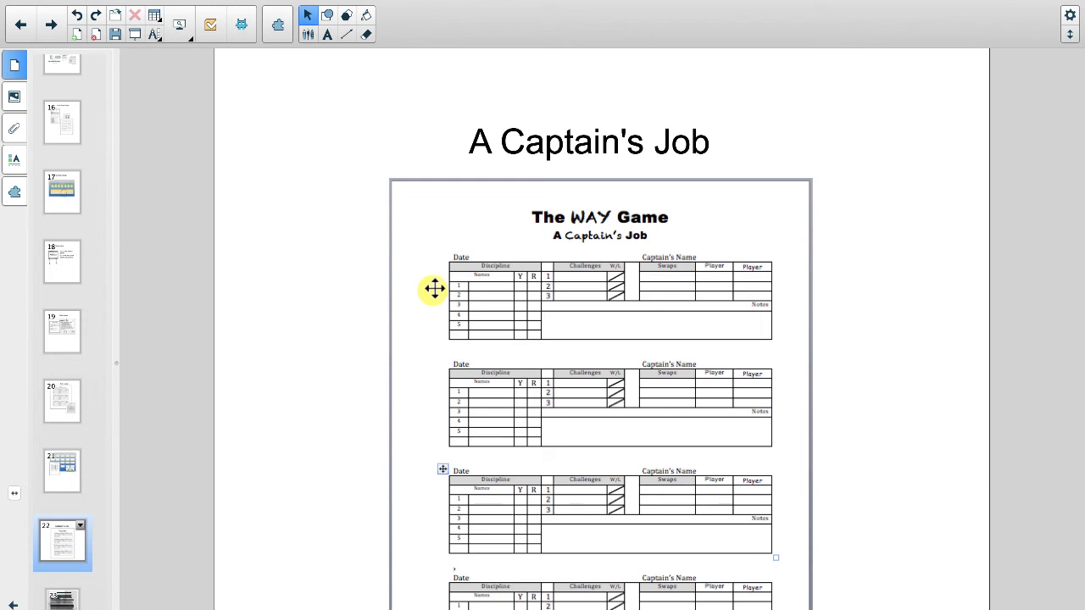
mouse_move(490, 274)
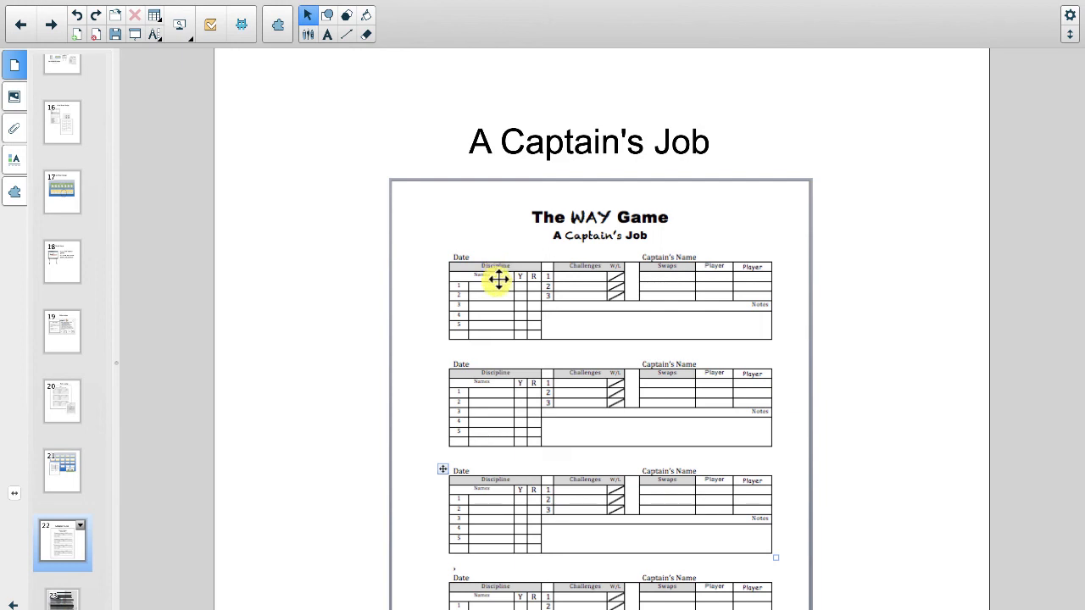
mouse_move(492, 315)
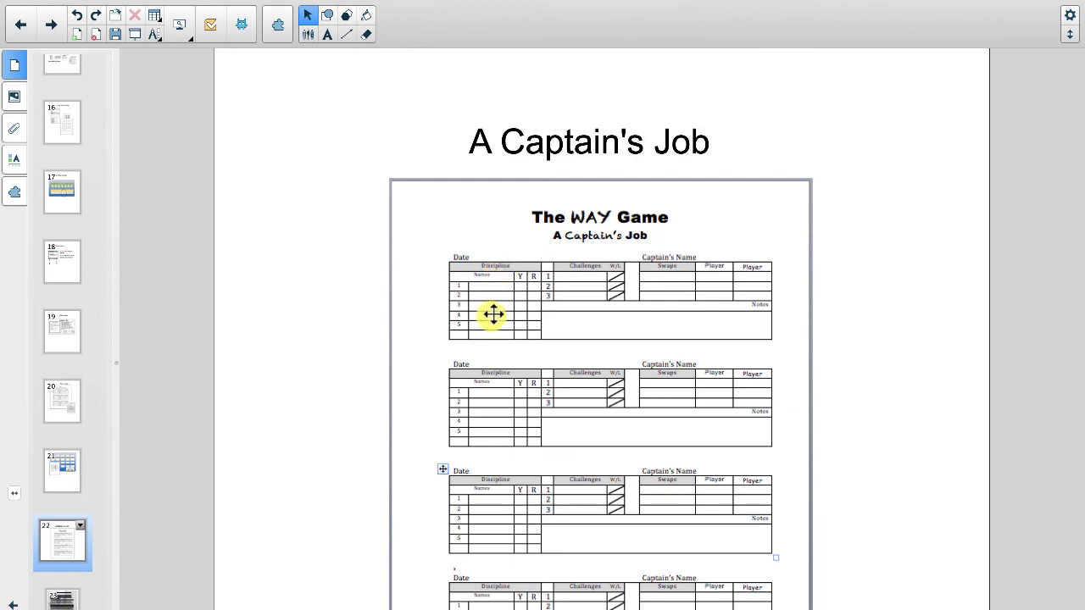
mouse_move(584, 307)
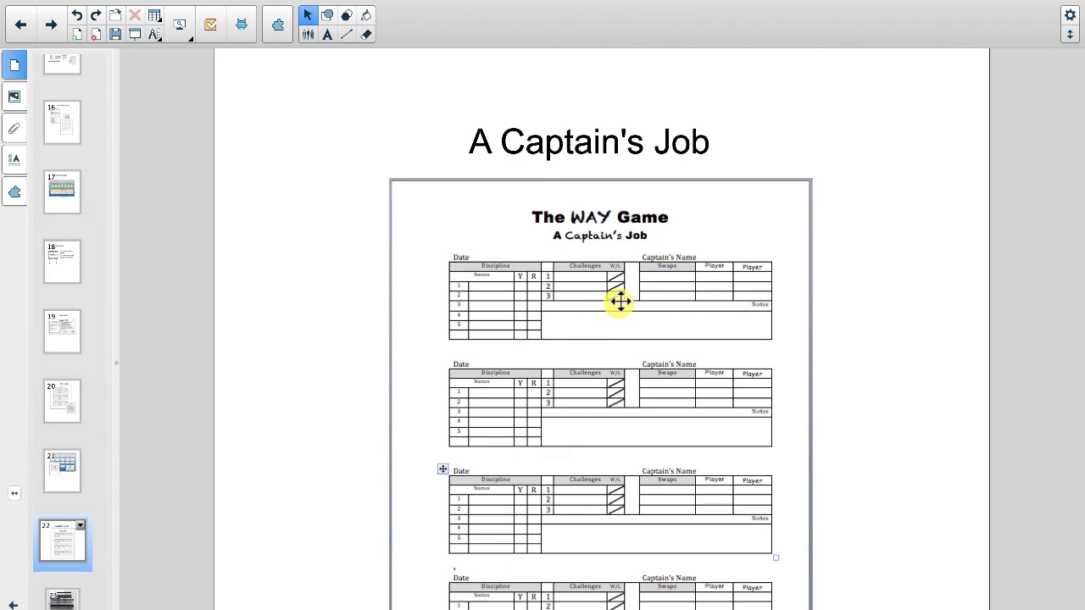
mouse_move(618, 301)
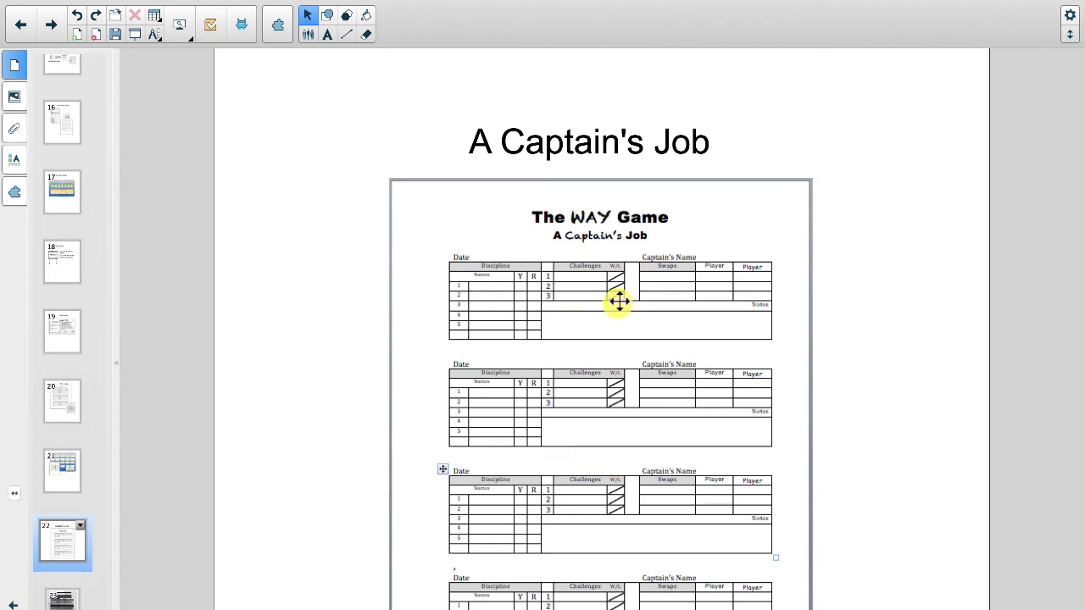
mouse_move(668, 302)
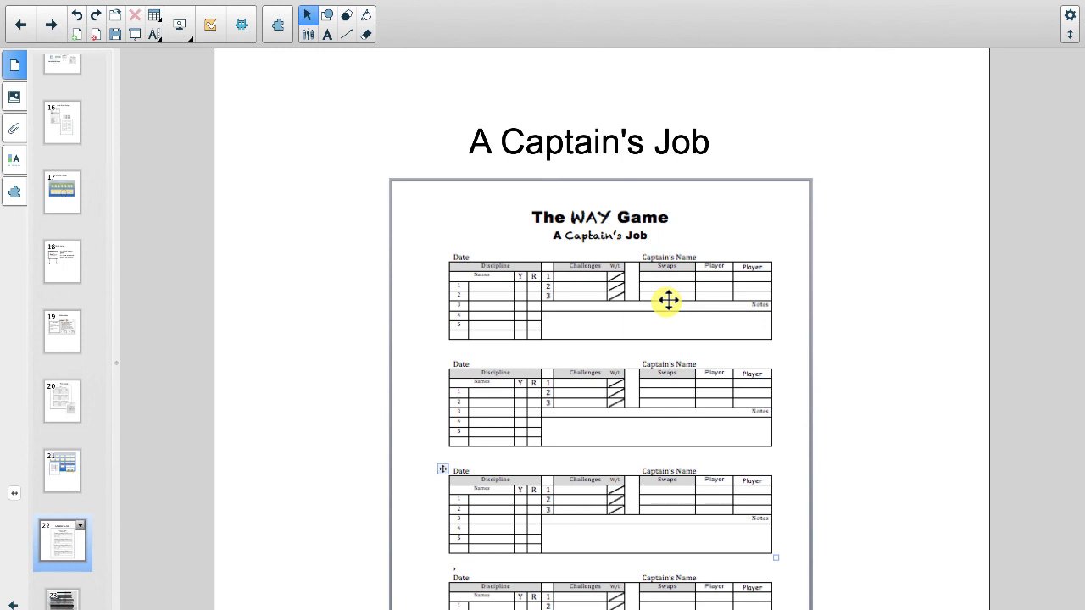
mouse_move(709, 280)
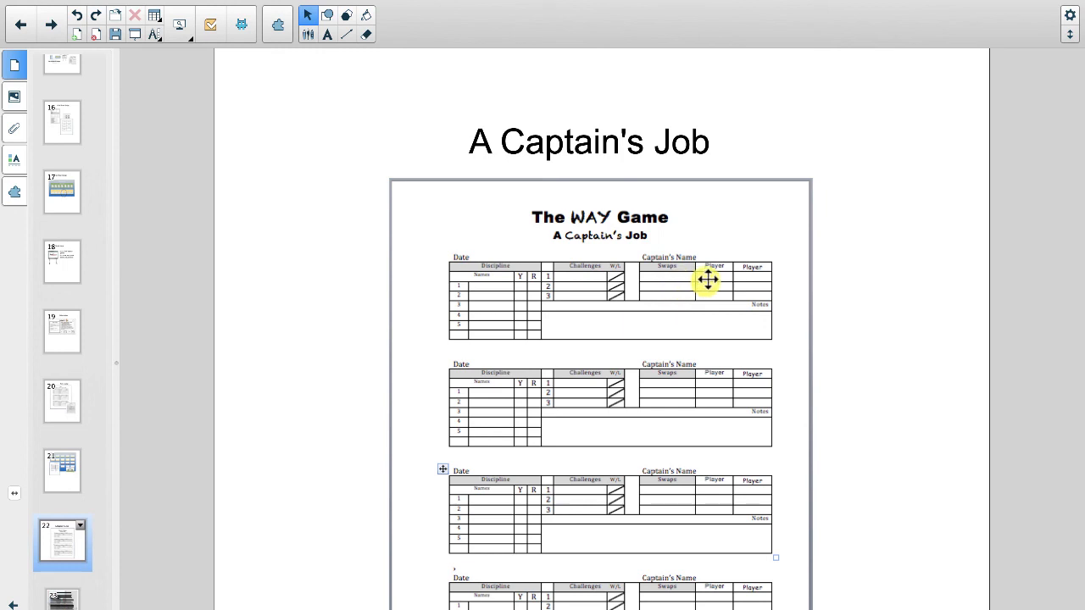